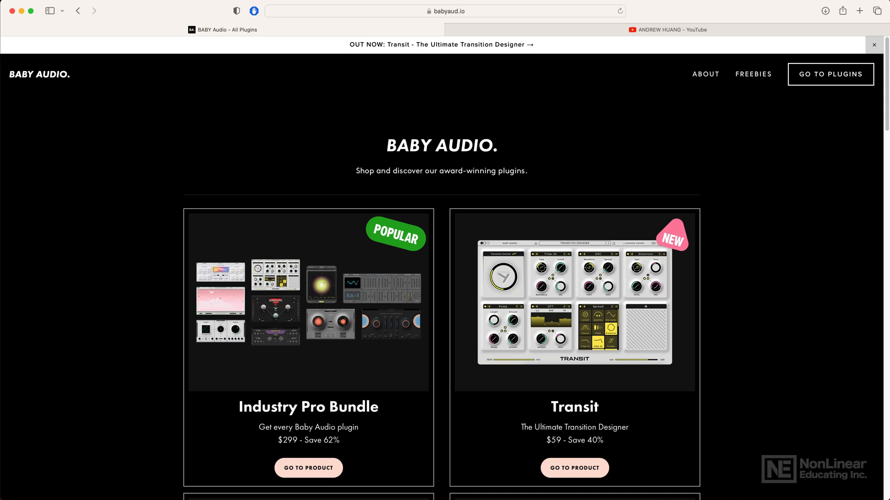
Browse down the page, then switch to the Andrew Huang YouTube channel's home sections.
scroll("down", 3)
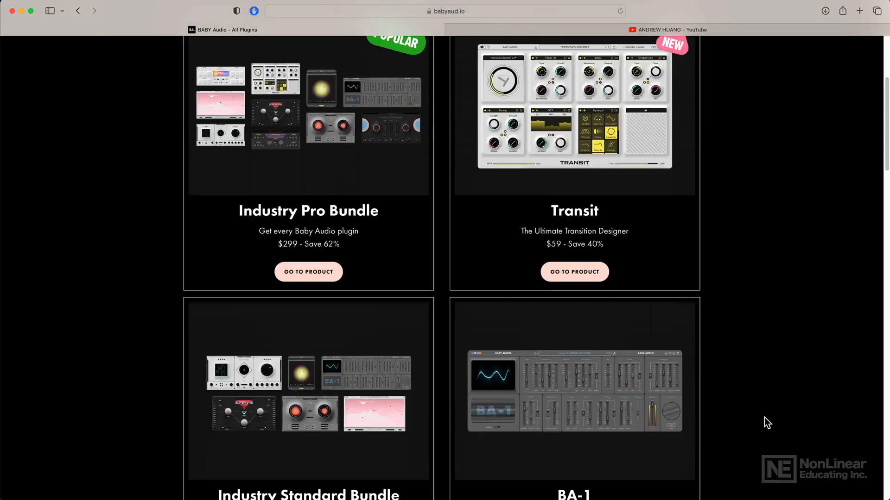
scroll("down", 3)
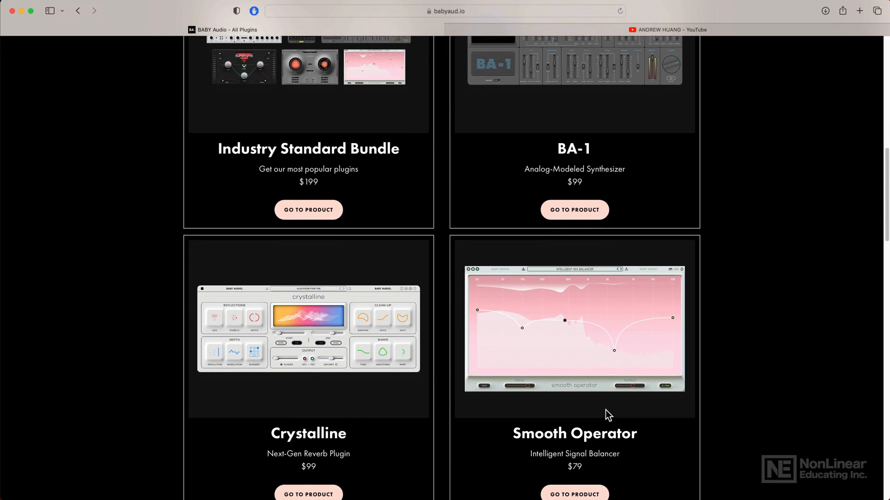
scroll("down", 3)
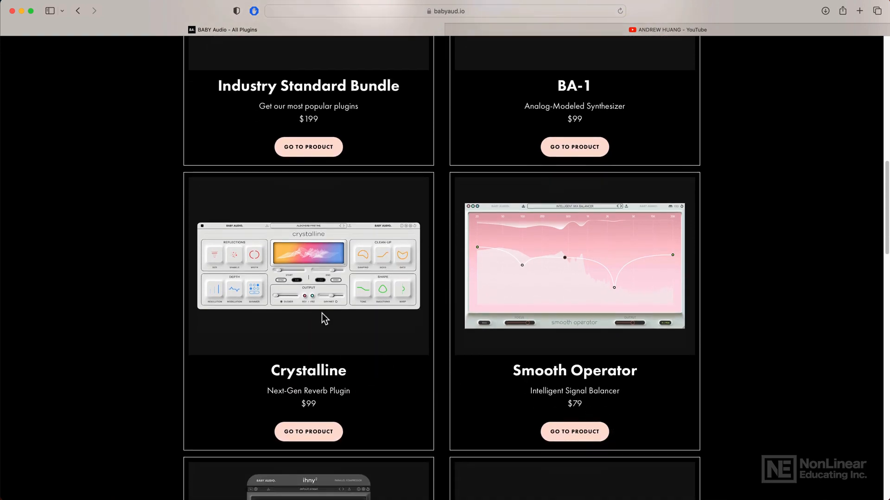
scroll("down", 3)
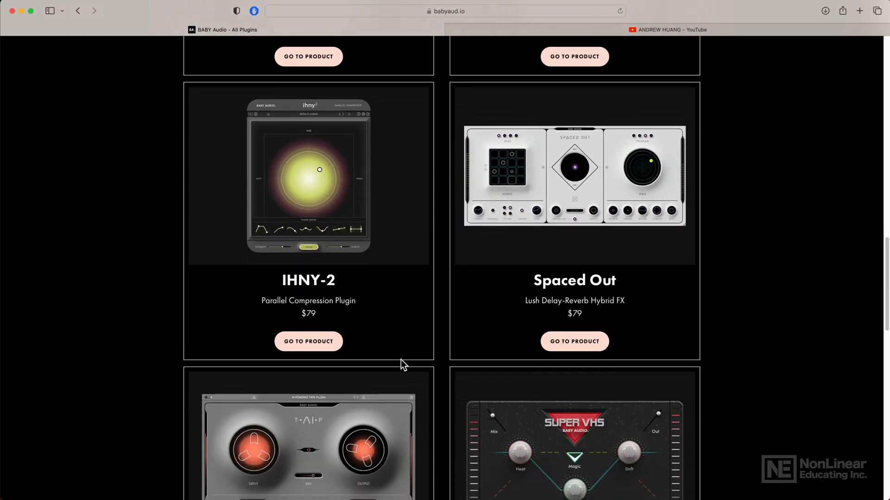
mouse_move(605, 257)
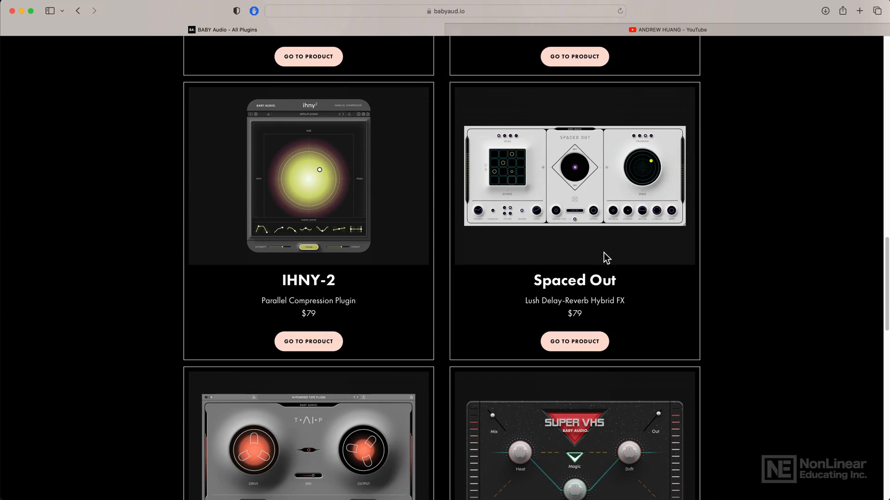
mouse_move(566, 262)
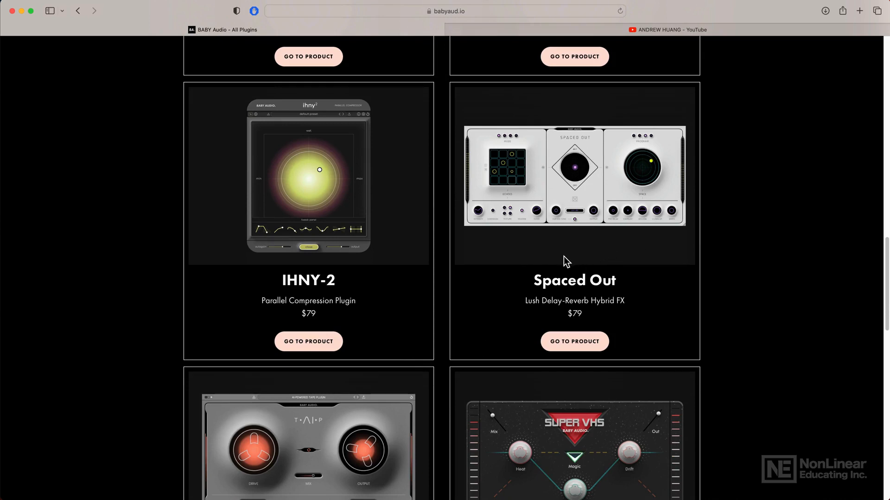
mouse_move(580, 256)
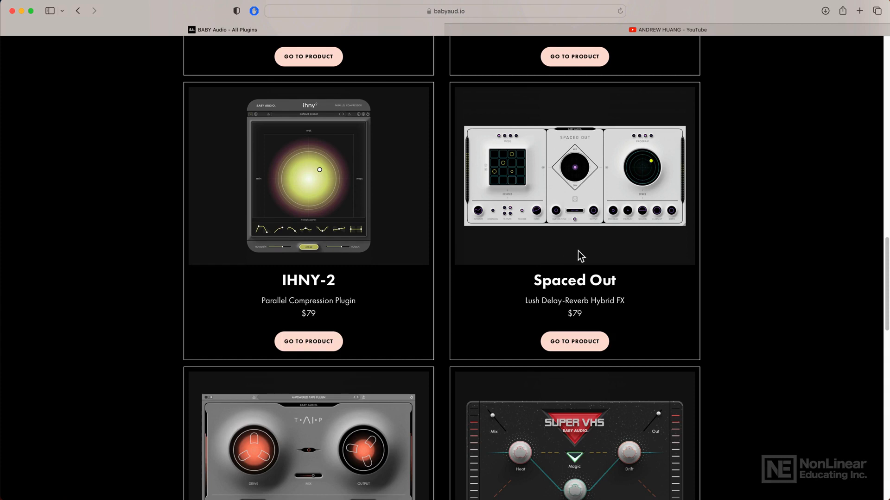
mouse_move(585, 258)
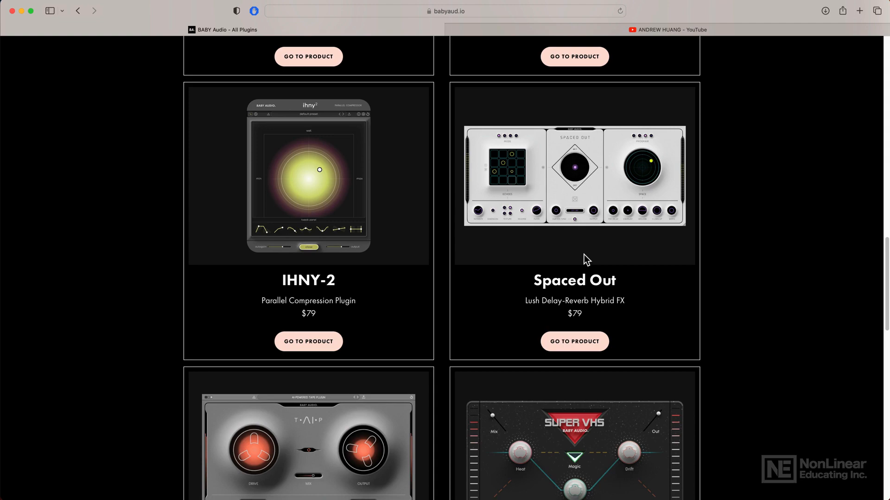
scroll("up", 3)
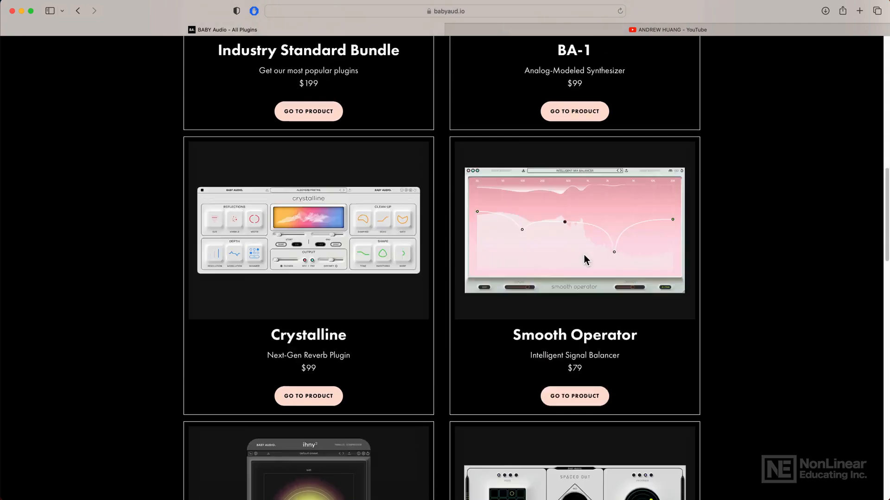
left_click(666, 30)
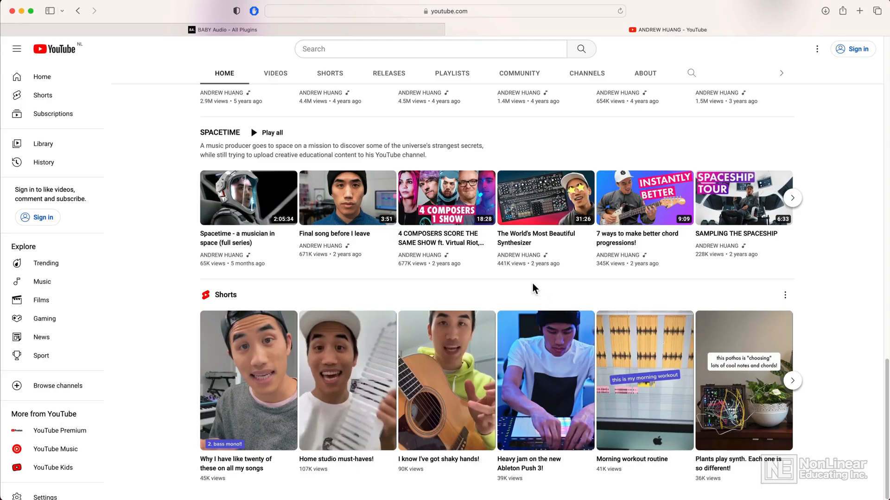
mouse_move(531, 302)
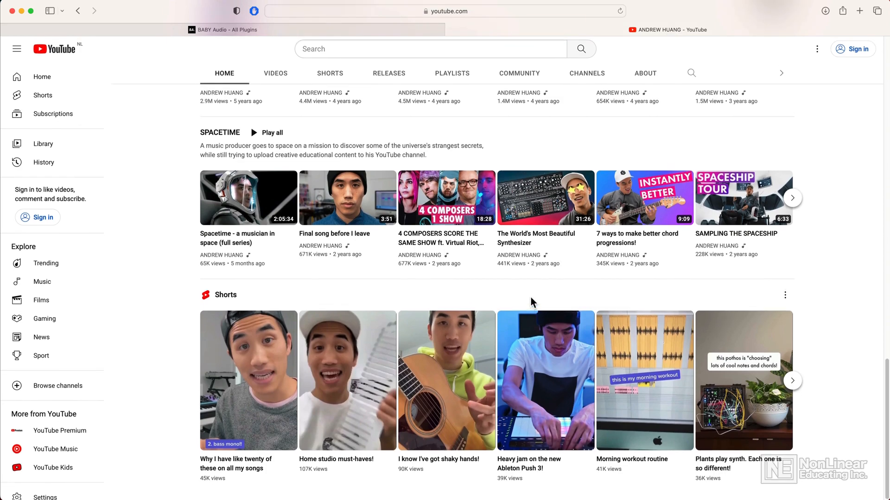
scroll("up", 3)
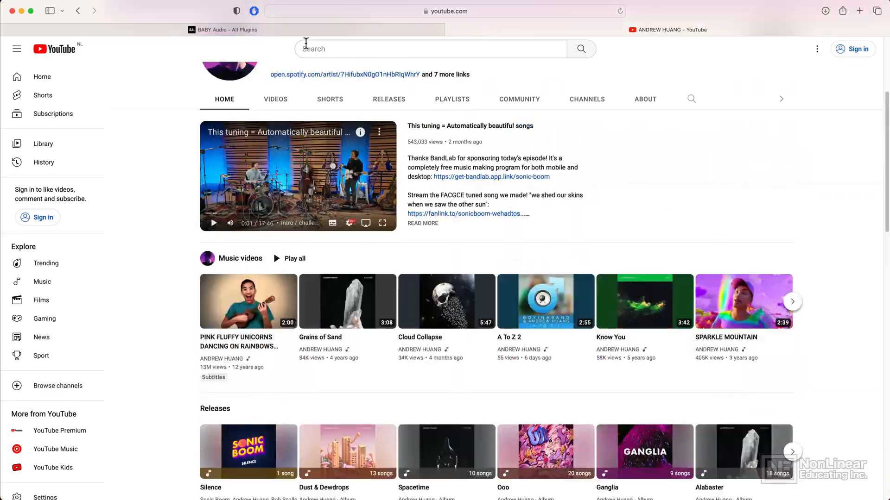
Return to the Baby Audio store and go to the Transit product page ($59 intro sale).
left_click(227, 29)
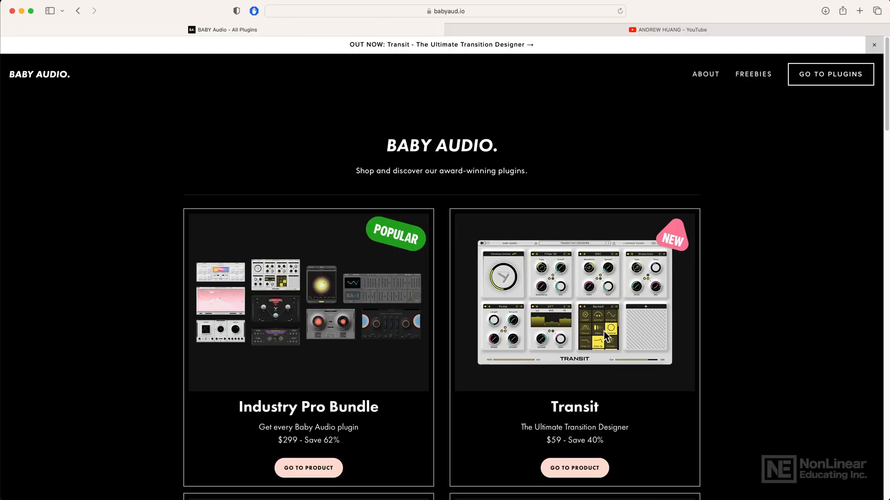
left_click(574, 468)
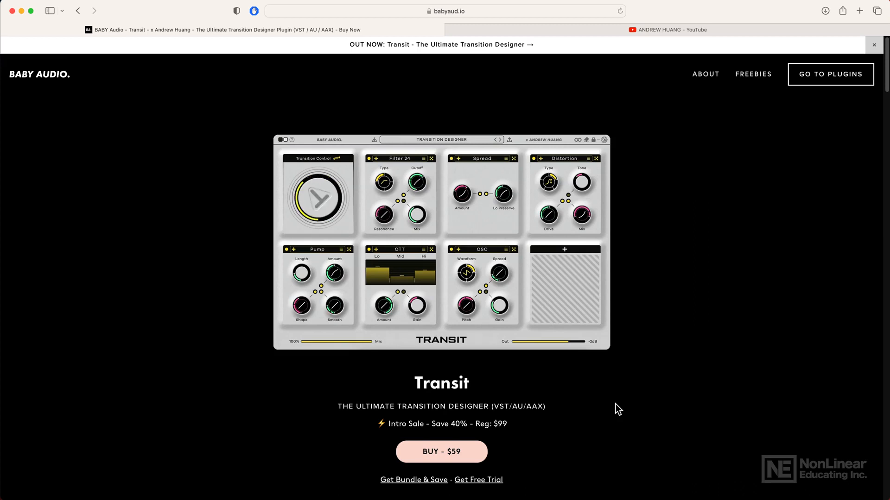
mouse_move(657, 418)
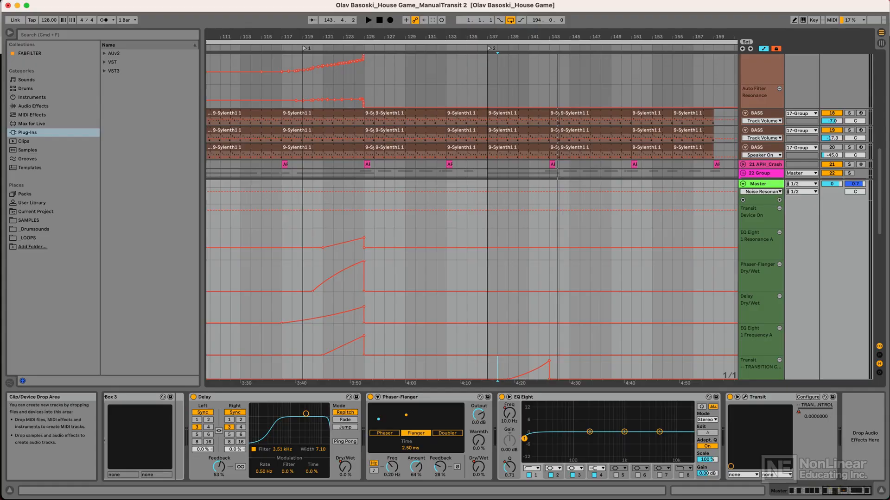
mouse_move(303, 377)
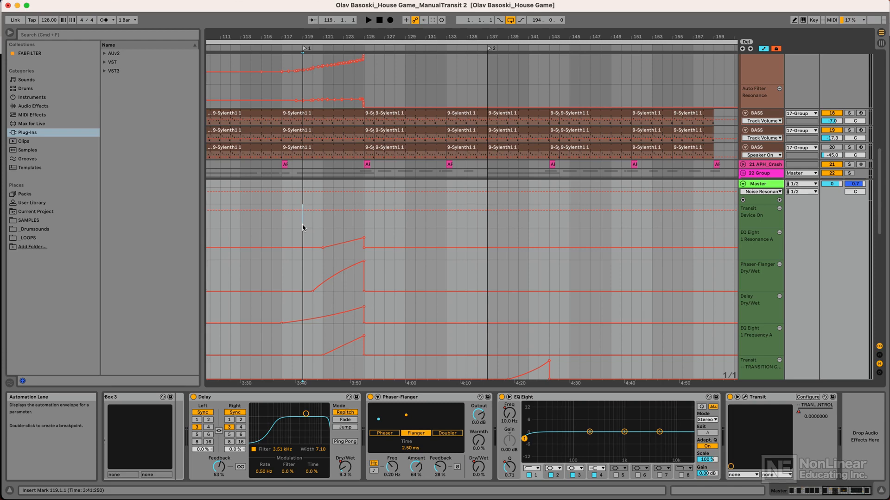
Place the insert mark at bar 119 over the master track's drop automation.
left_click(368, 19)
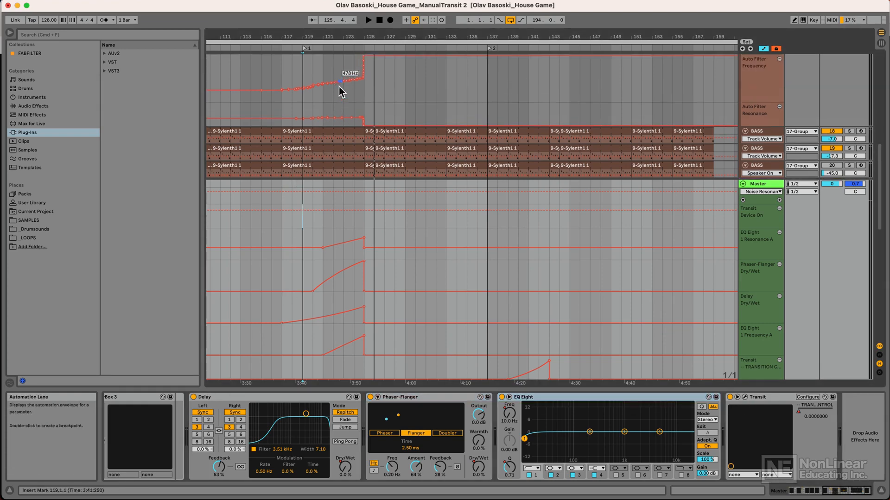
left_click_drag(340, 88, 346, 85)
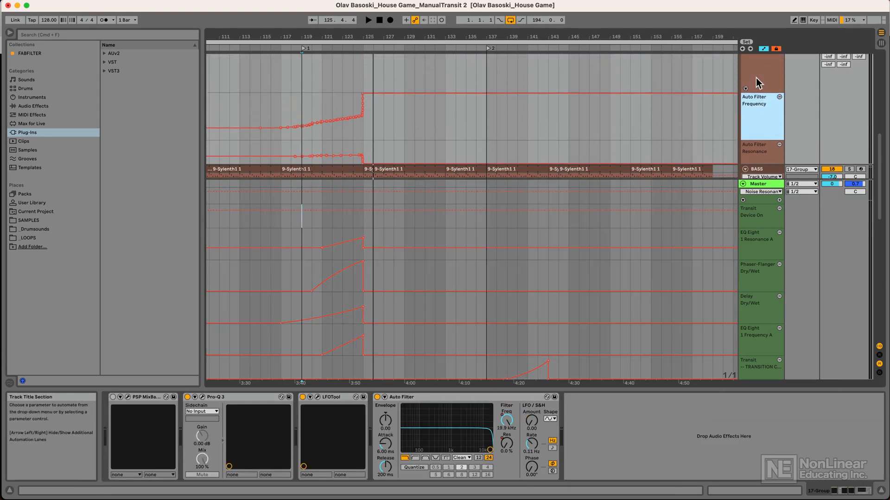
left_click(760, 74)
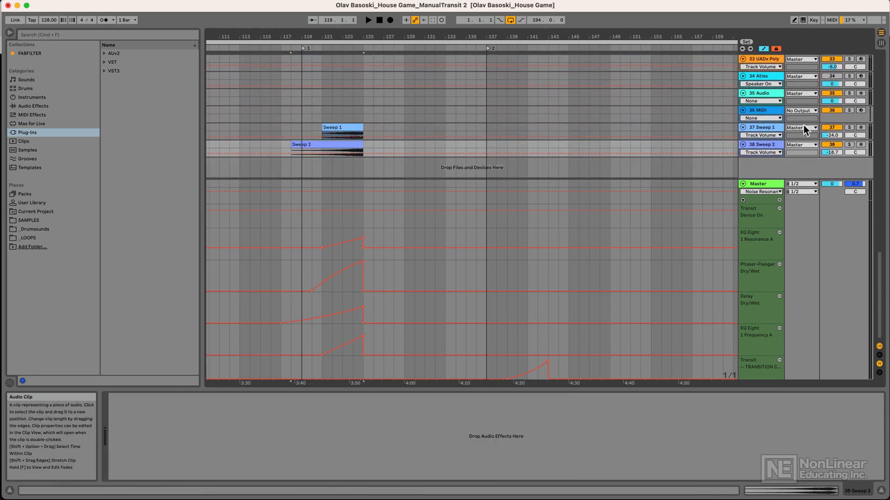
left_click(326, 149)
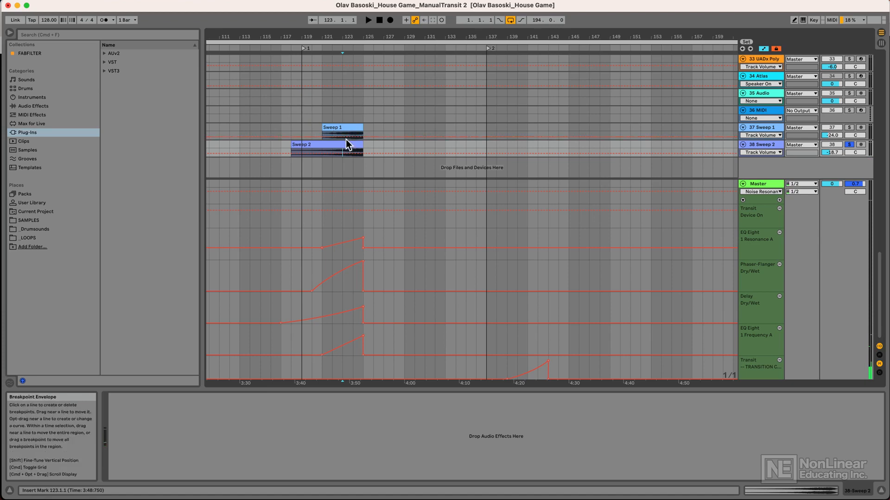
mouse_move(779, 177)
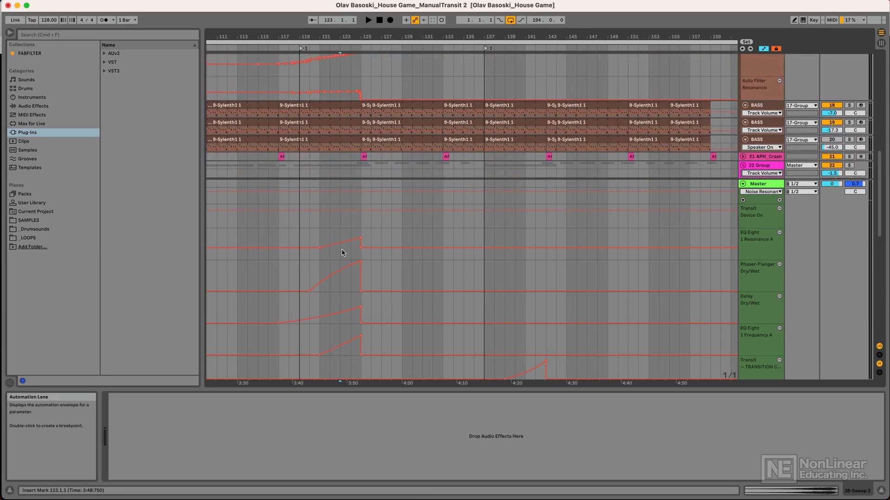
scroll("down", 3)
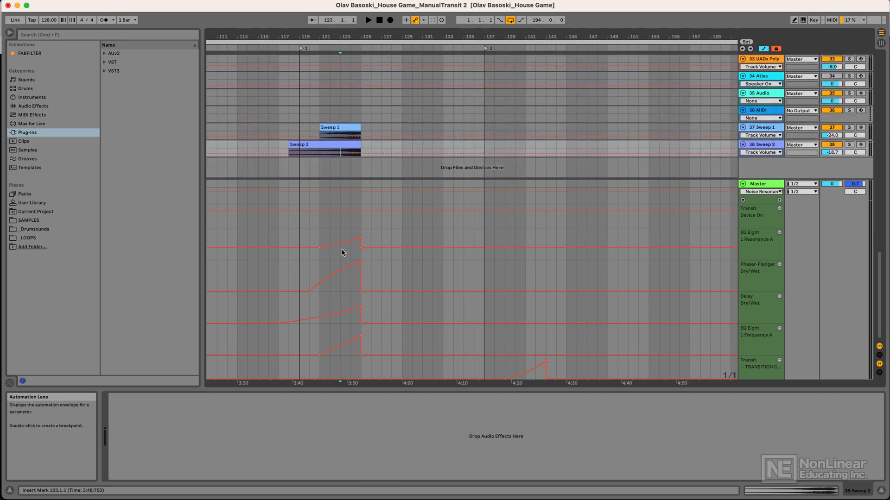
mouse_move(511, 372)
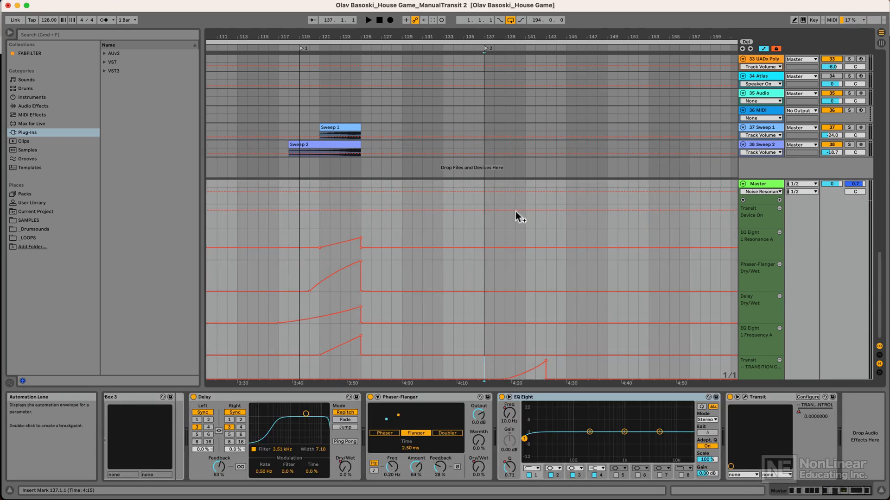
mouse_move(536, 224)
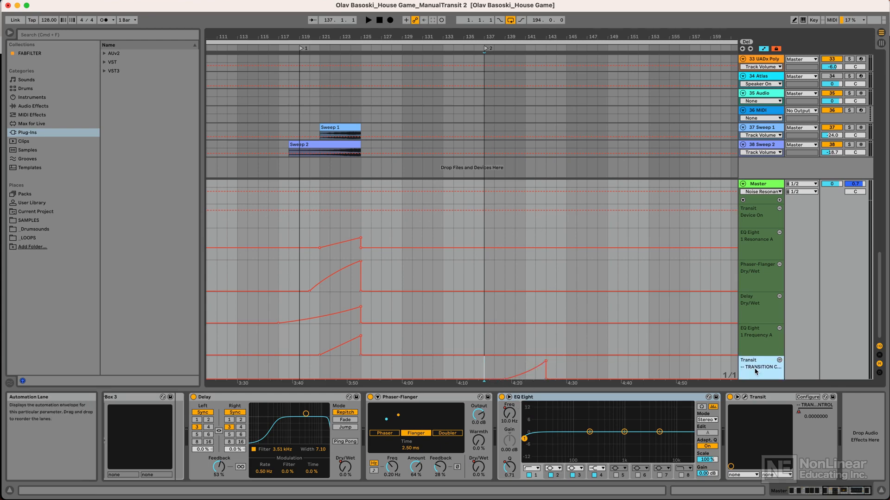
Select the Transit Transition Control lane and show the Transit plugin's own window.
left_click(368, 19)
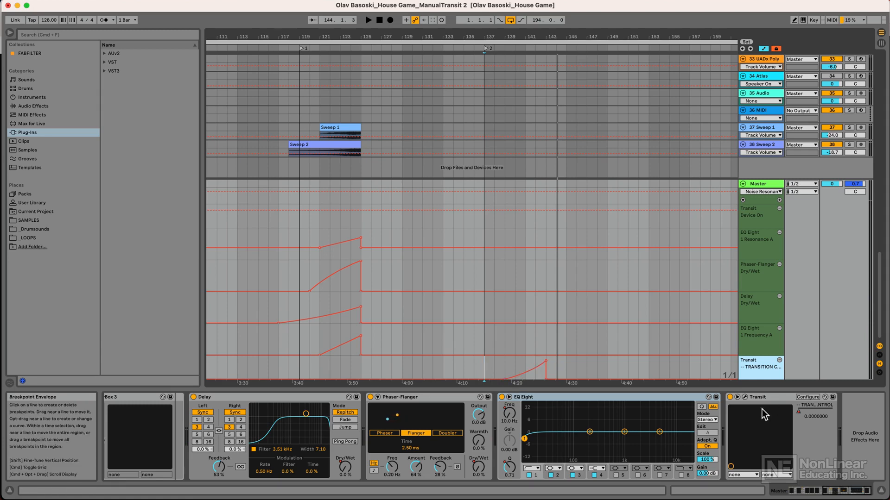
left_click(770, 364)
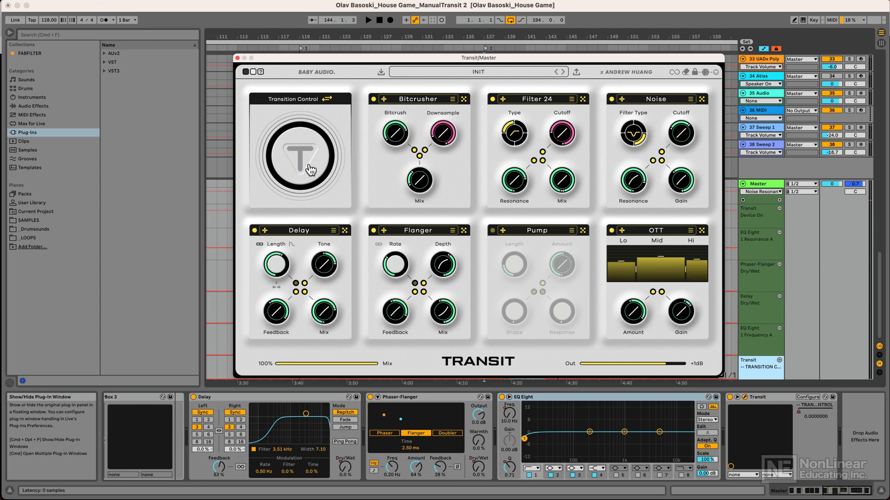
Nudge Transit's Transition Control knob so the master track automation targets that parameter.
left_click_drag(300, 152, 304, 137)
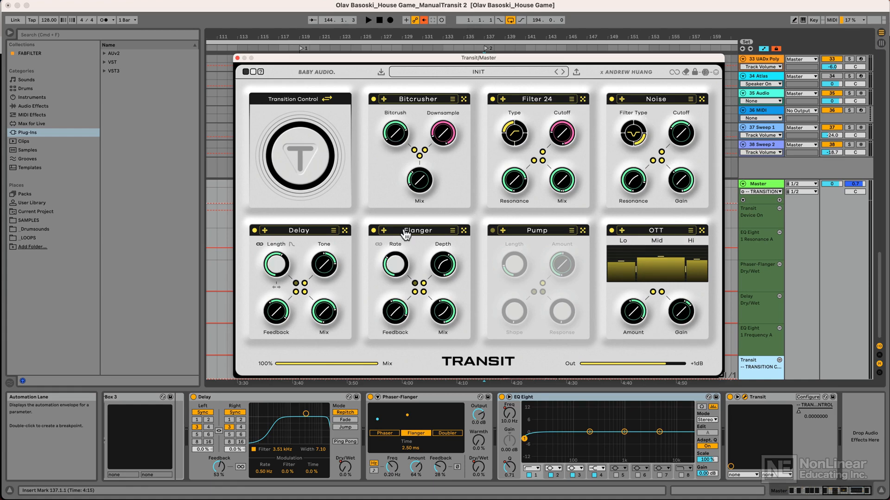
mouse_move(342, 250)
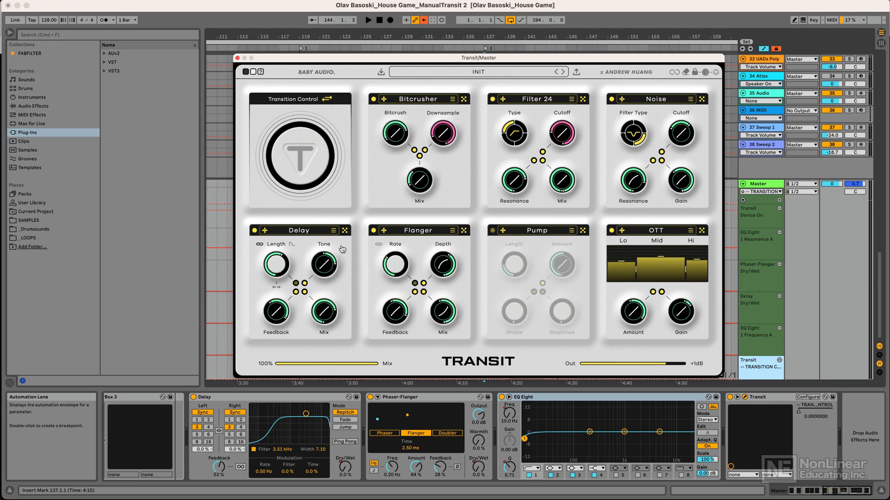
mouse_move(343, 205)
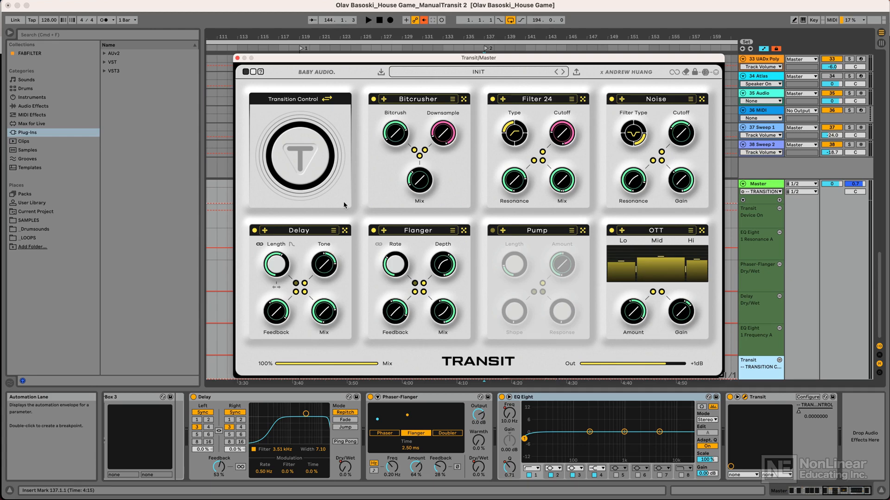